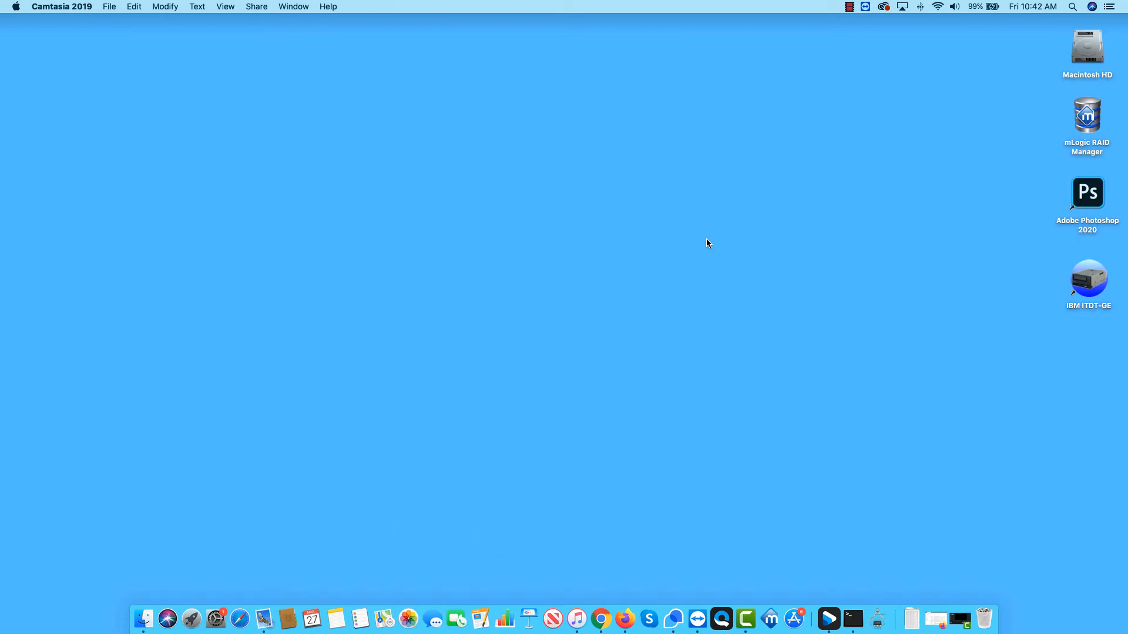
pyautogui.moveTo(926, 265)
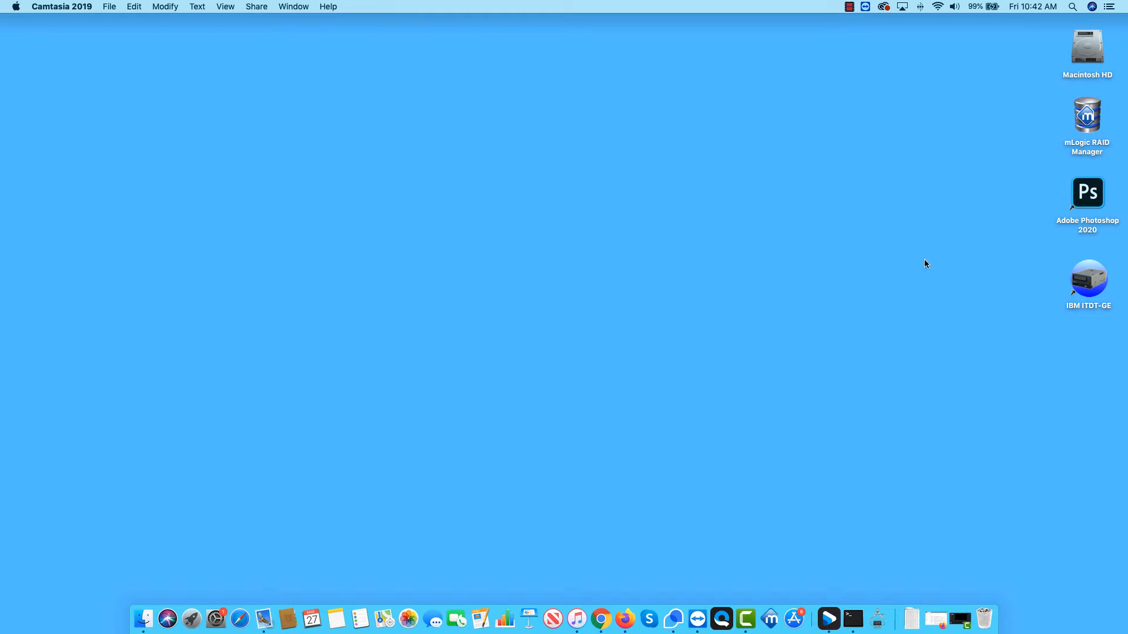
pyautogui.moveTo(1091, 281)
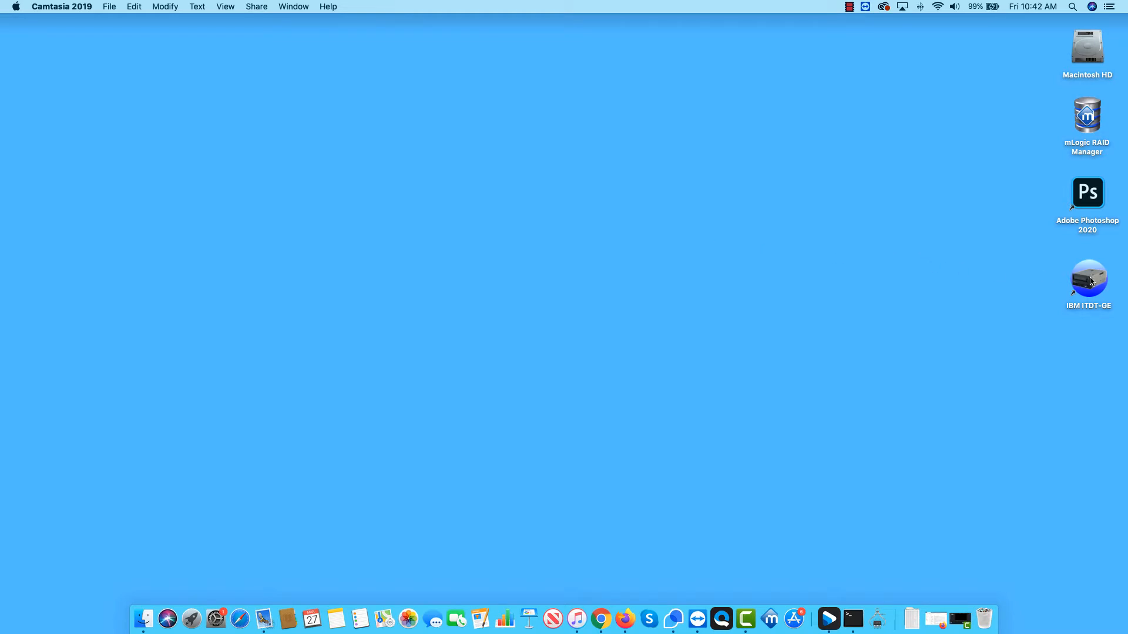
# - Select the IBM ITDT-GE application icon on the desktop
pyautogui.click(1088, 281)
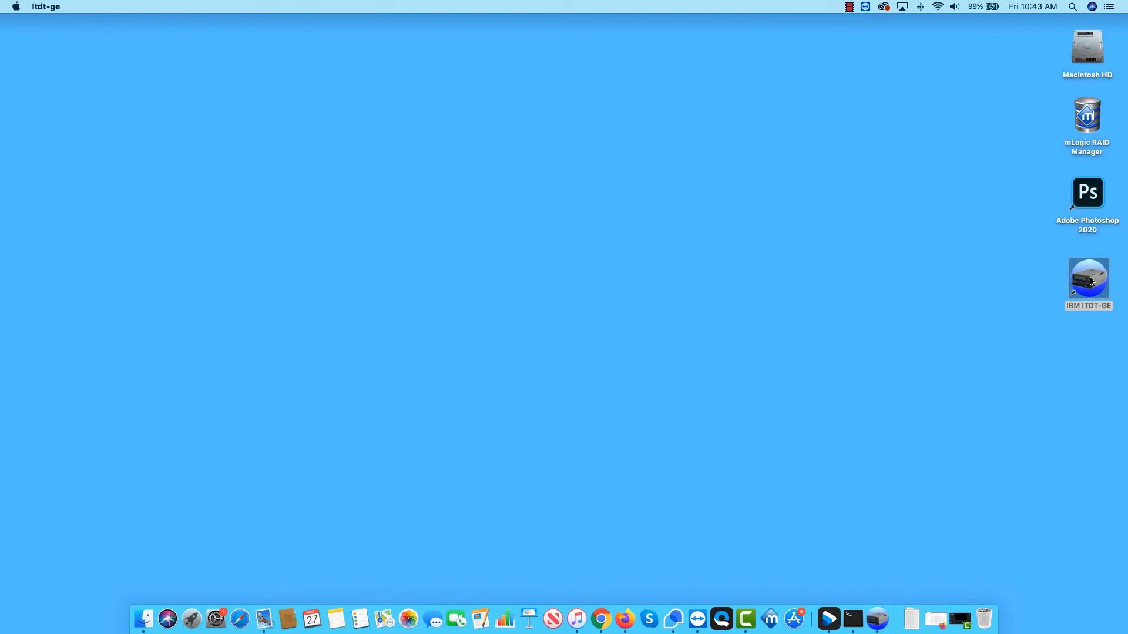
# - Launch ITDT-GE, decline the program update, and scan devices to find the ULTRIUM-HH8 drive
pyautogui.doubleClick(1087, 281)
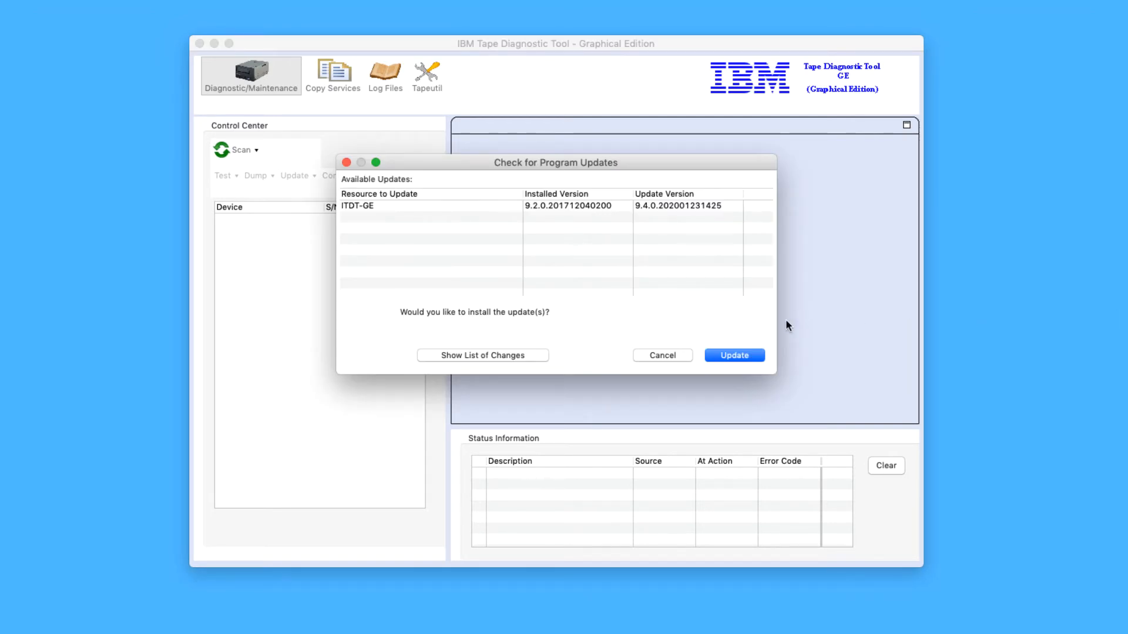
pyautogui.click(661, 355)
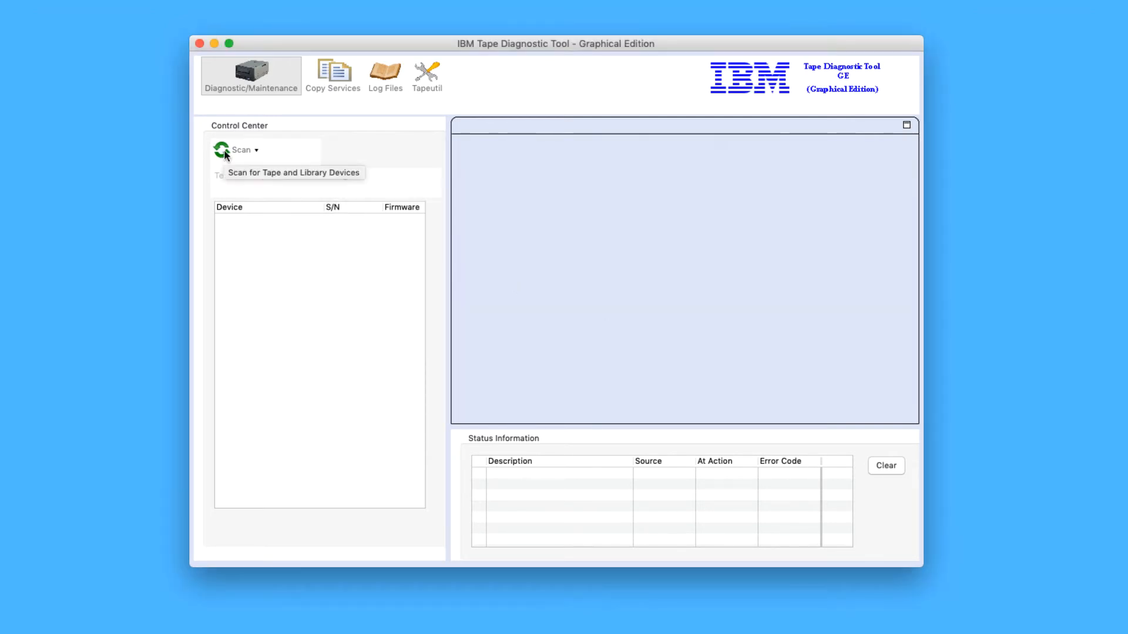
pyautogui.click(240, 149)
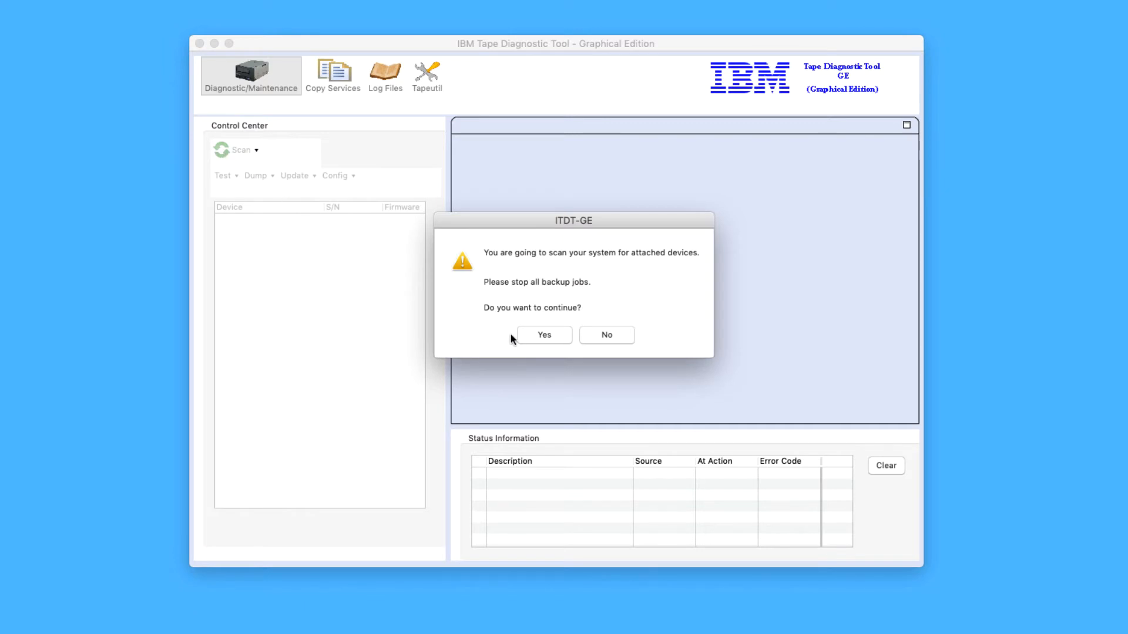
pyautogui.click(543, 335)
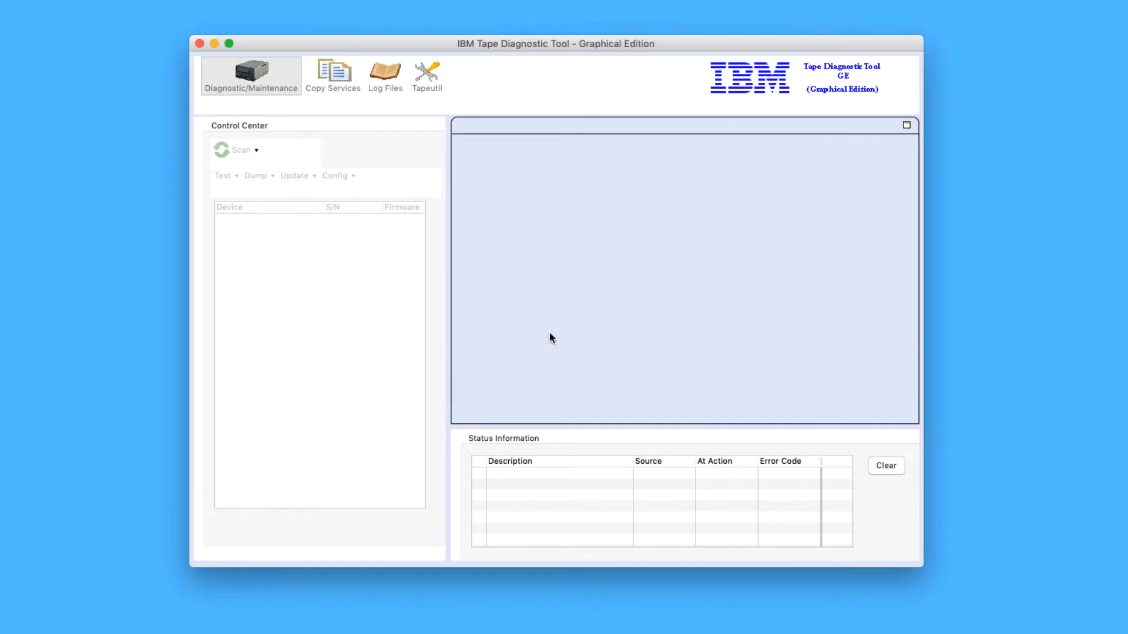
pyautogui.click(241, 149)
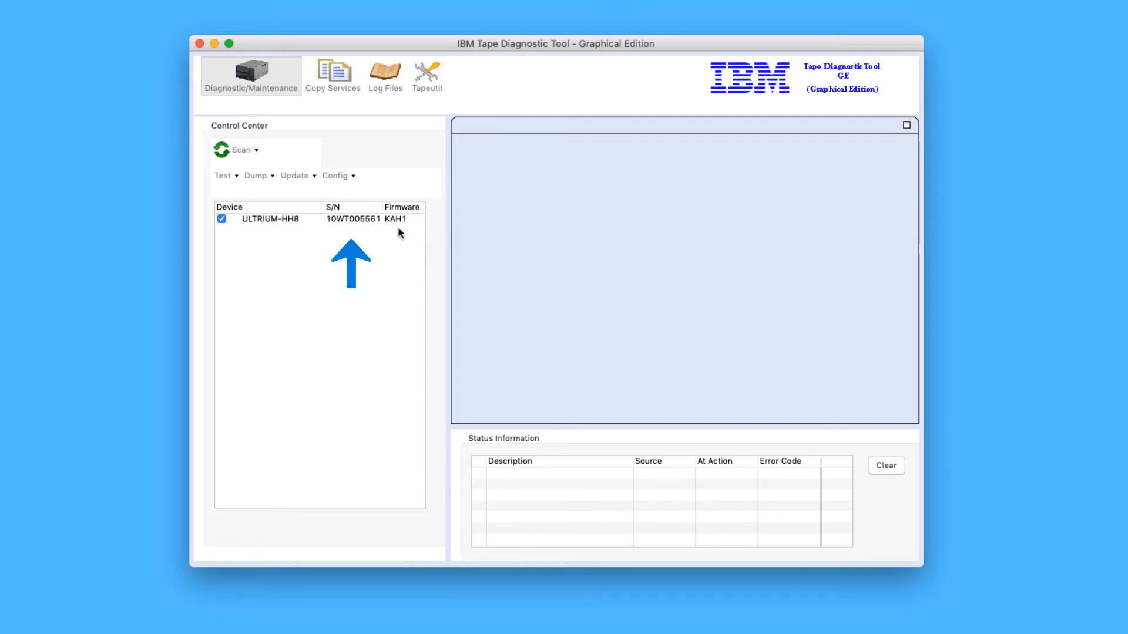
pyautogui.moveTo(362, 229)
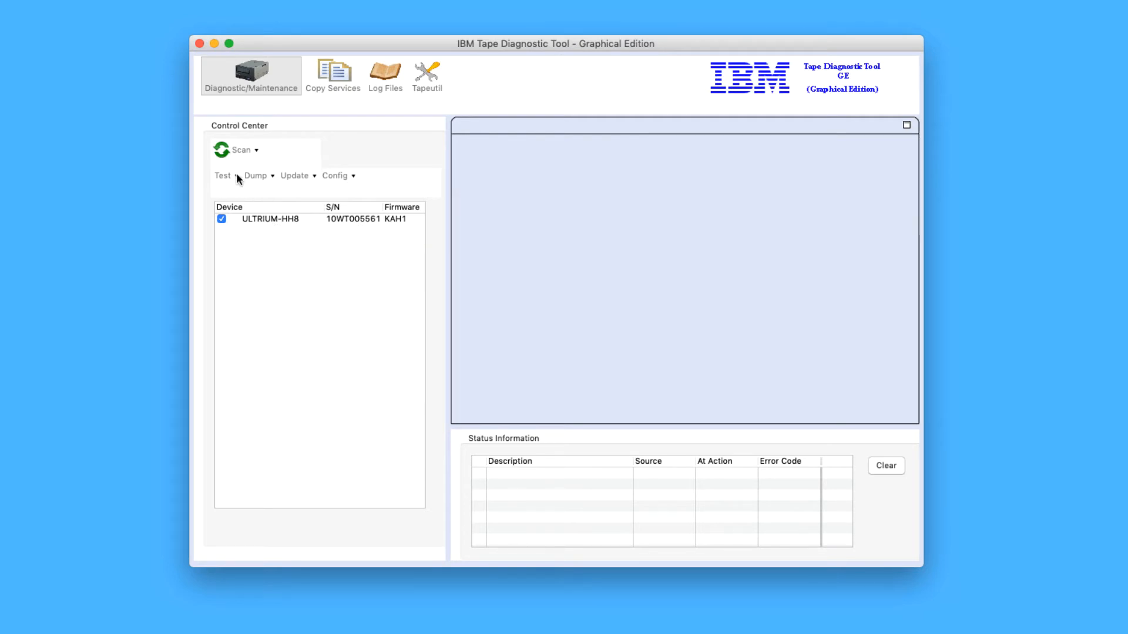
# - Start a Full Write test on ULTRIUM-HH8 at 1024 KB transfer size with incompressible data
pyautogui.click(224, 175)
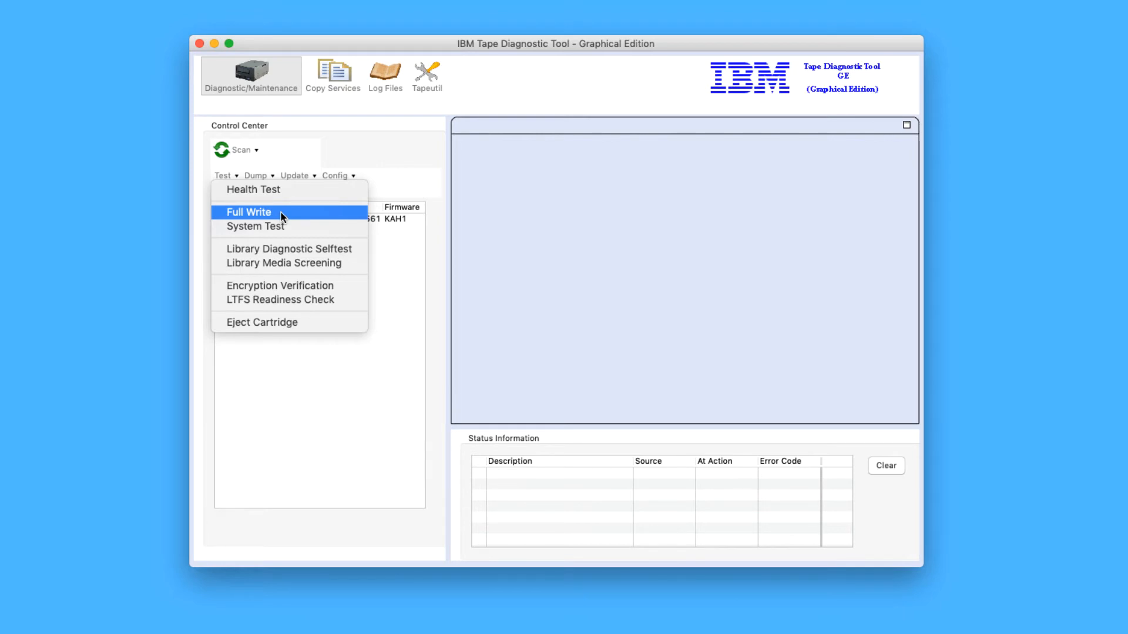
pyautogui.click(249, 211)
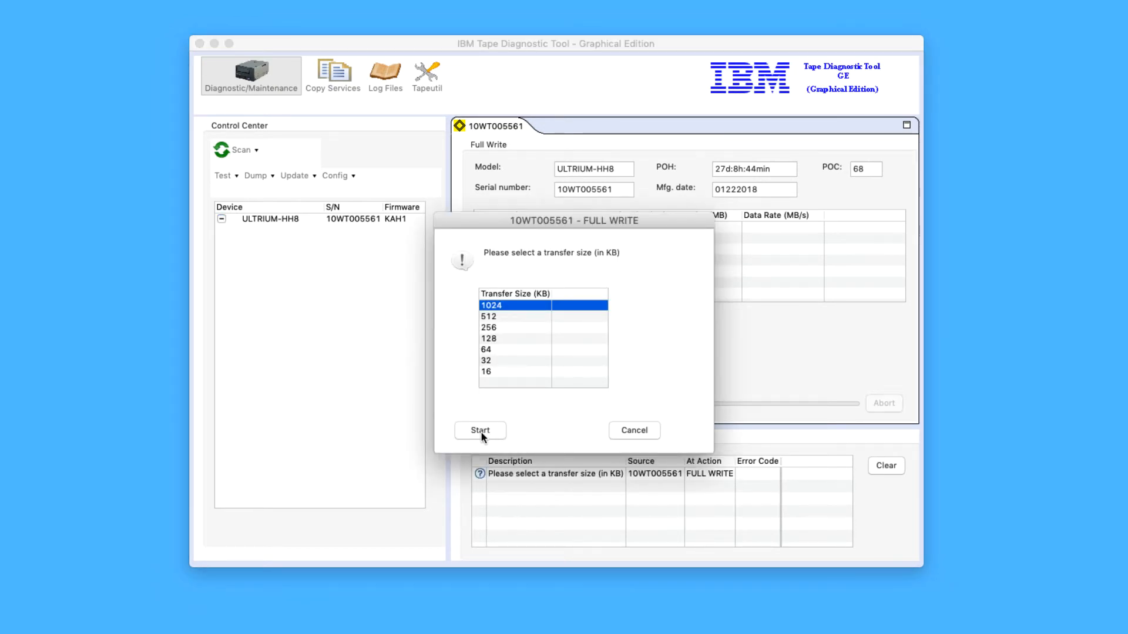
pyautogui.click(479, 430)
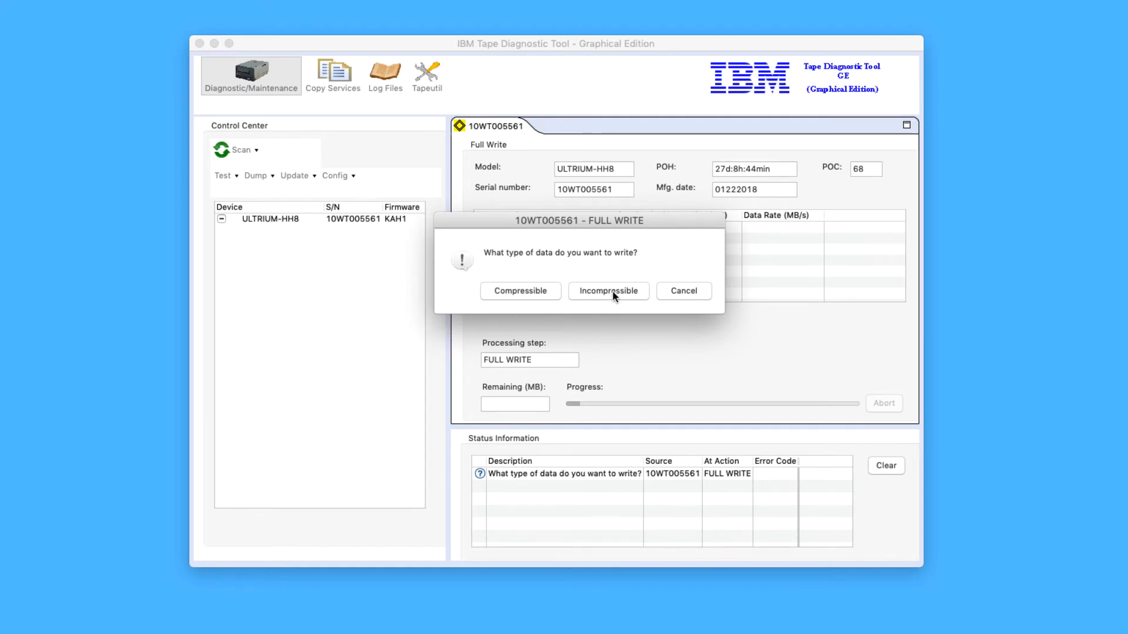
pyautogui.click(607, 291)
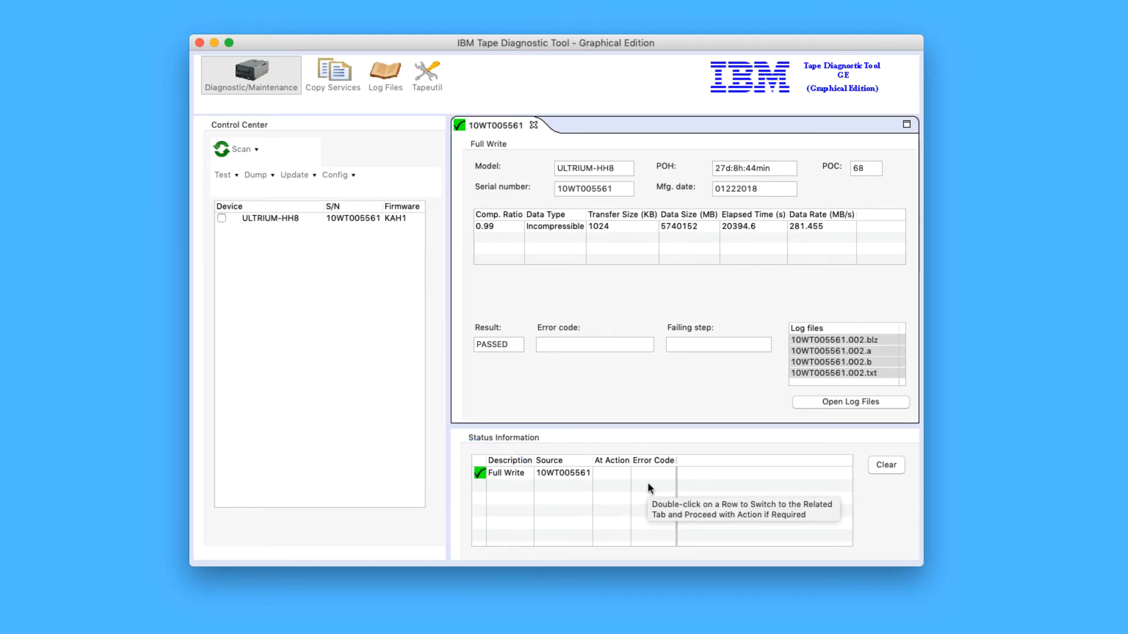
pyautogui.moveTo(774, 394)
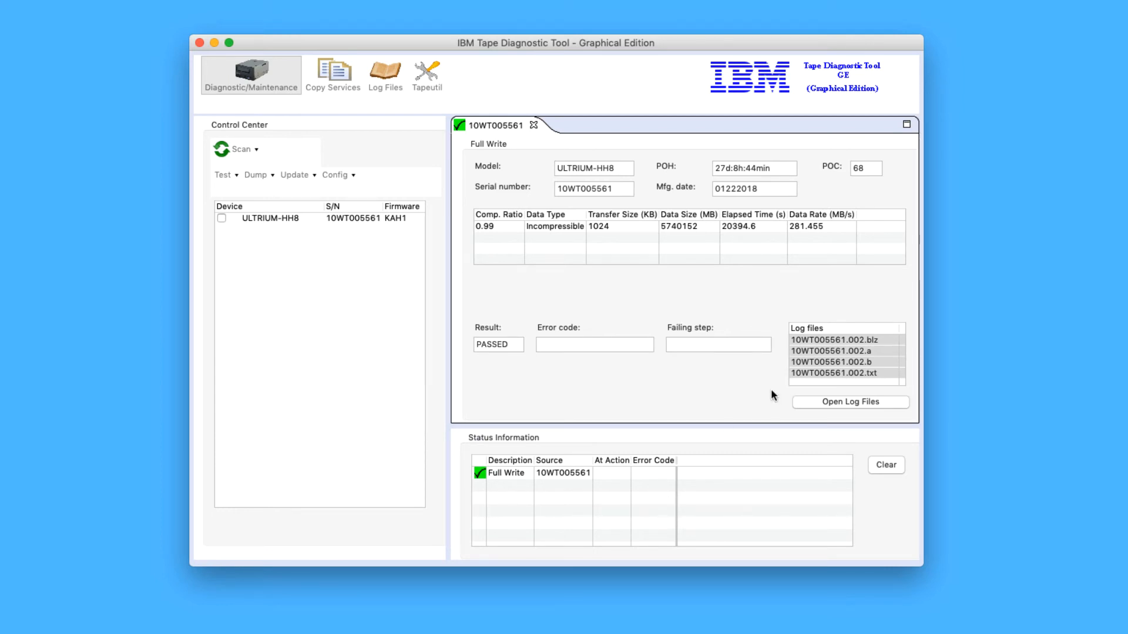
pyautogui.moveTo(504, 299)
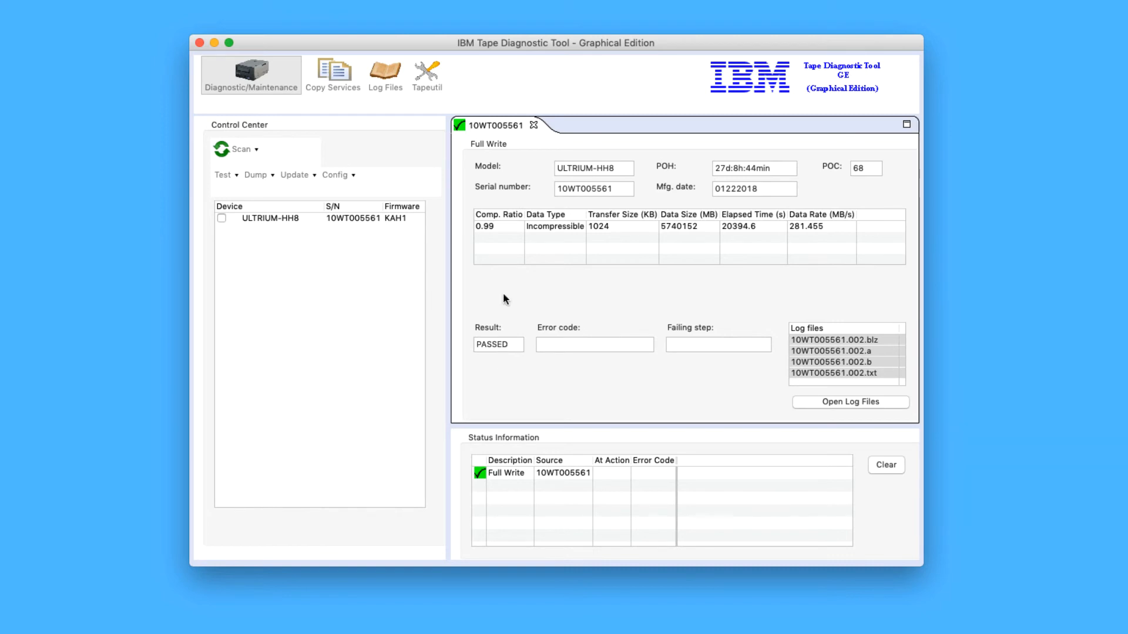
pyautogui.moveTo(496, 252)
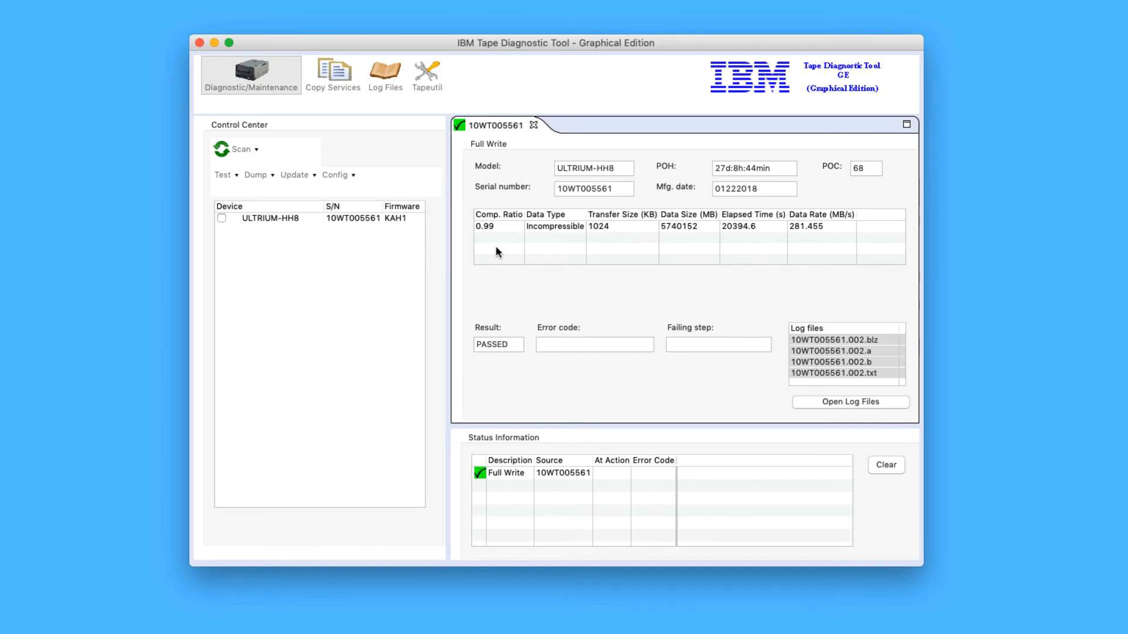
pyautogui.click(752, 226)
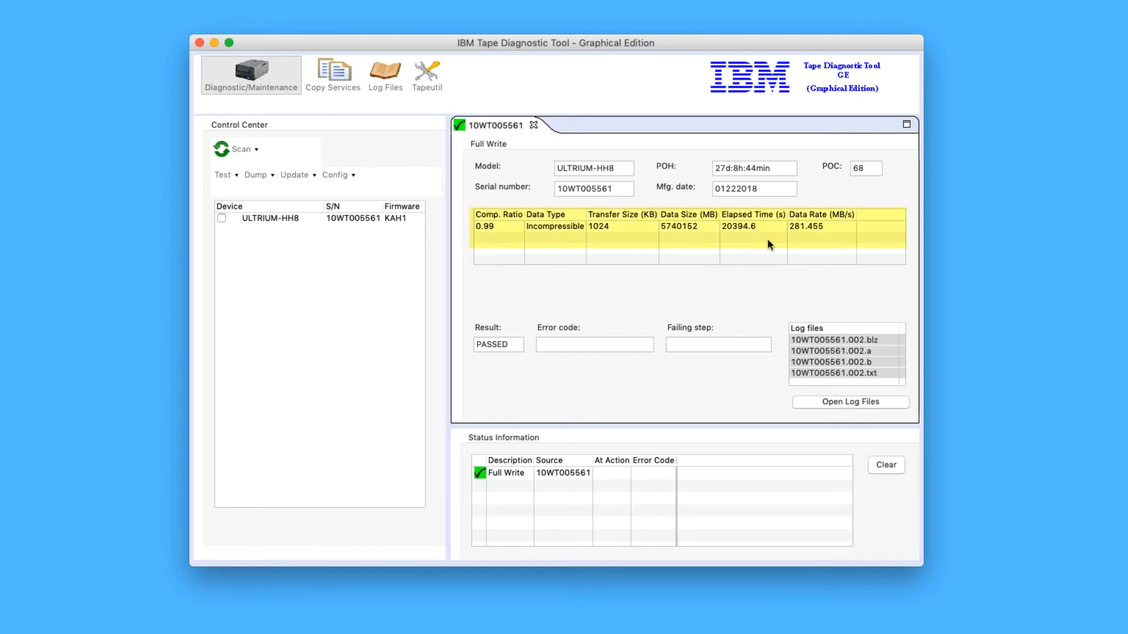
pyautogui.moveTo(828, 244)
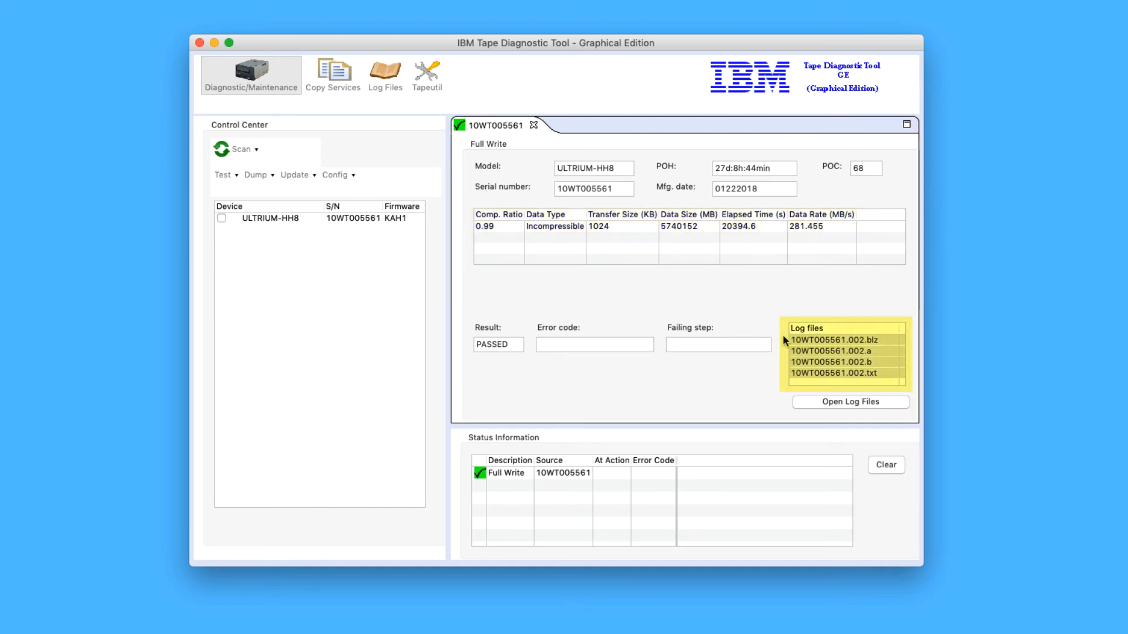
pyautogui.moveTo(761, 388)
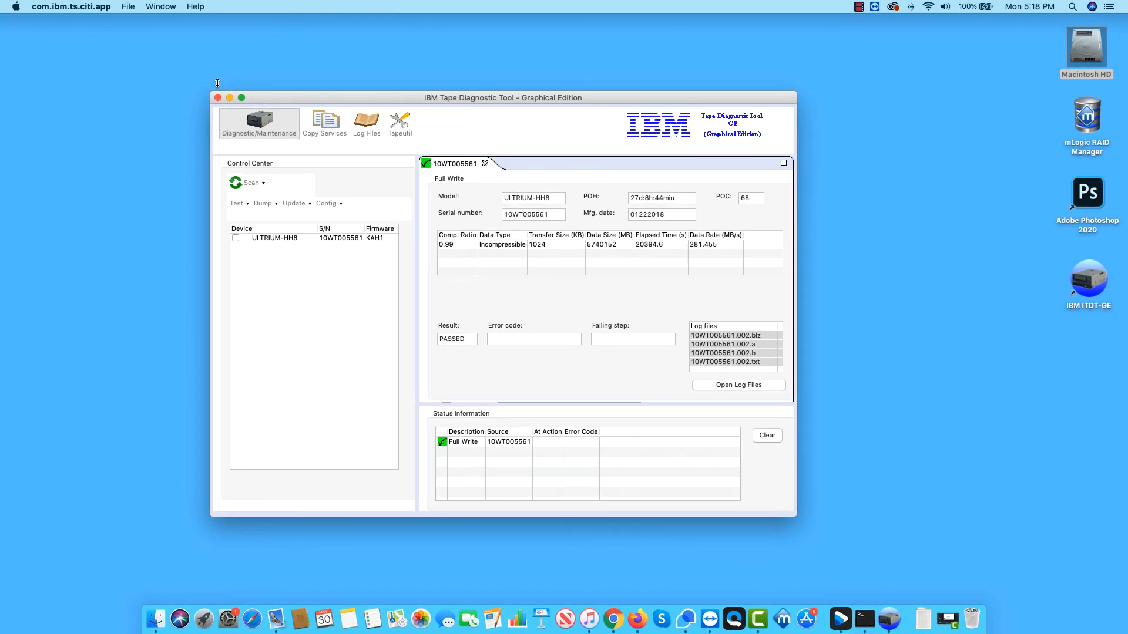
# - Close the ITDT-GE window, returning to the Finder desktop
pyautogui.click(220, 98)
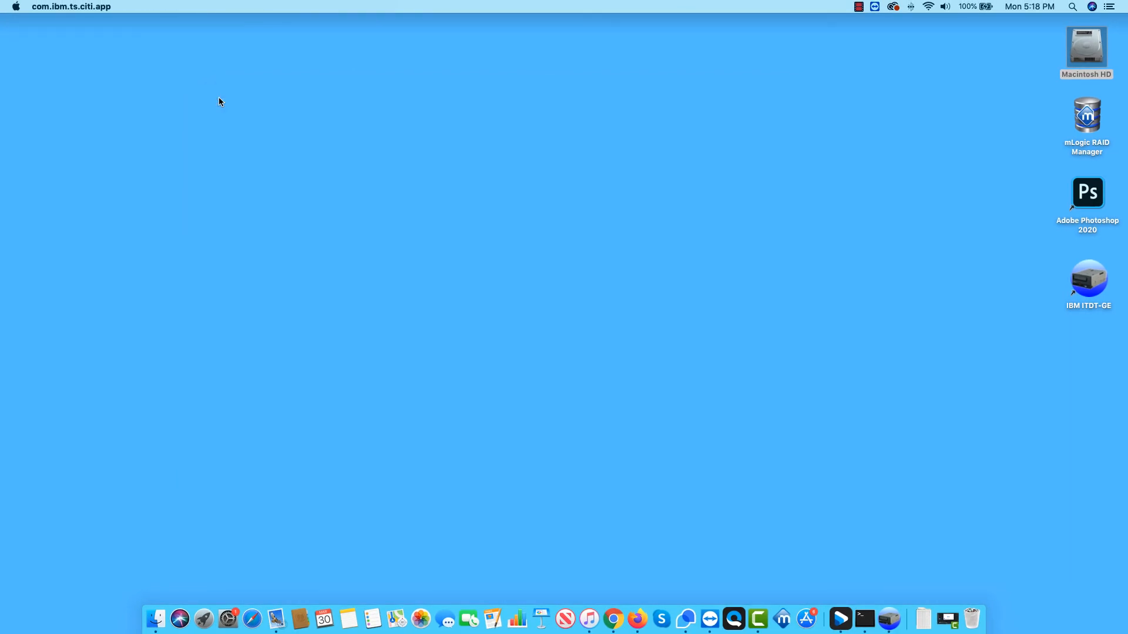